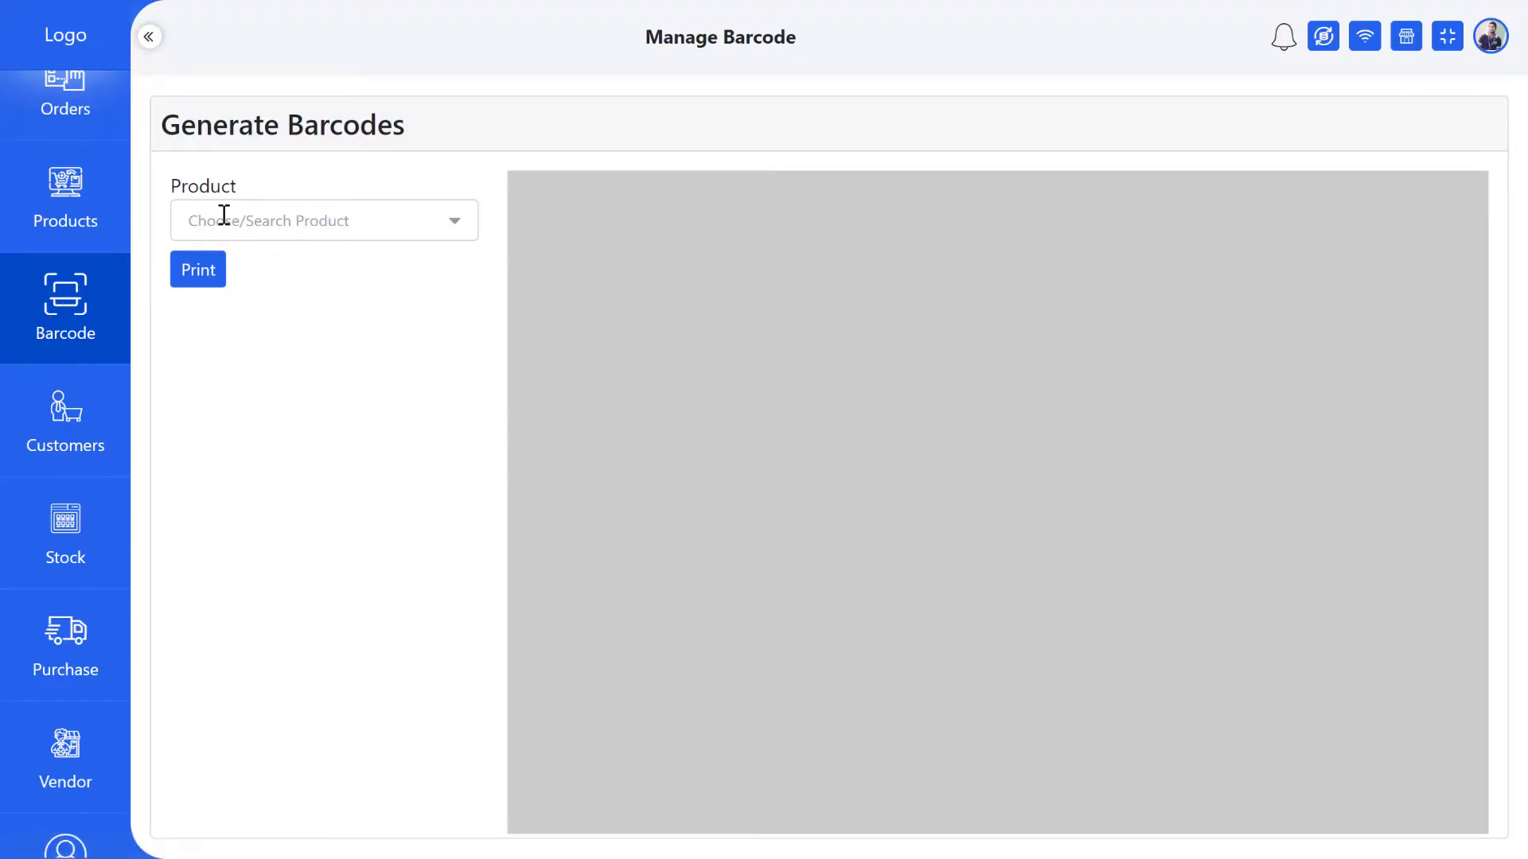
# Select Woo Ninja from the product list and raise its label quantity to 5
pyautogui.click(322, 220)
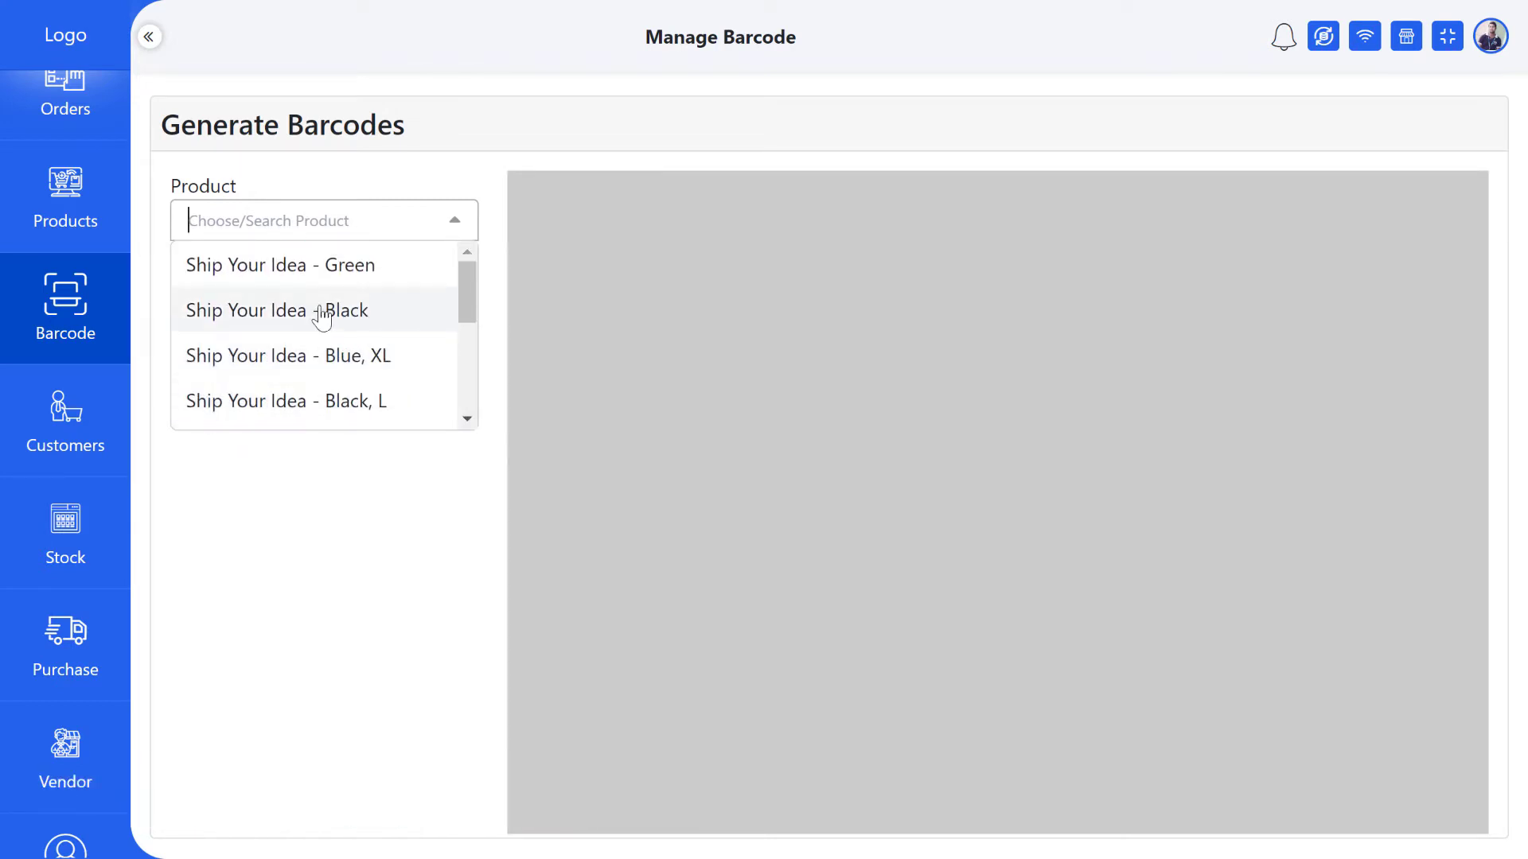
pyautogui.scroll(-3)
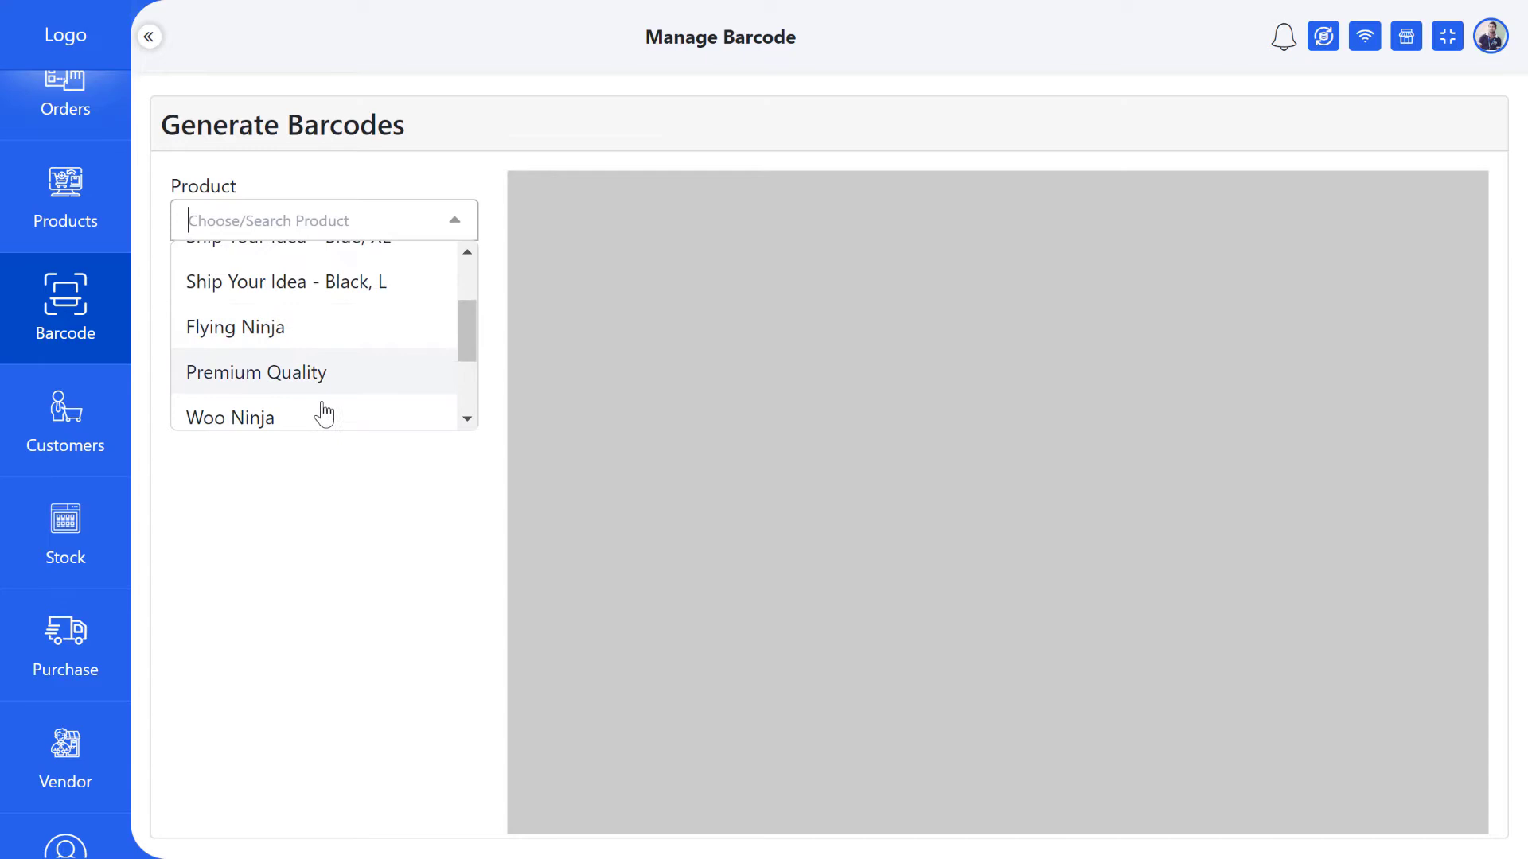
pyautogui.click(230, 417)
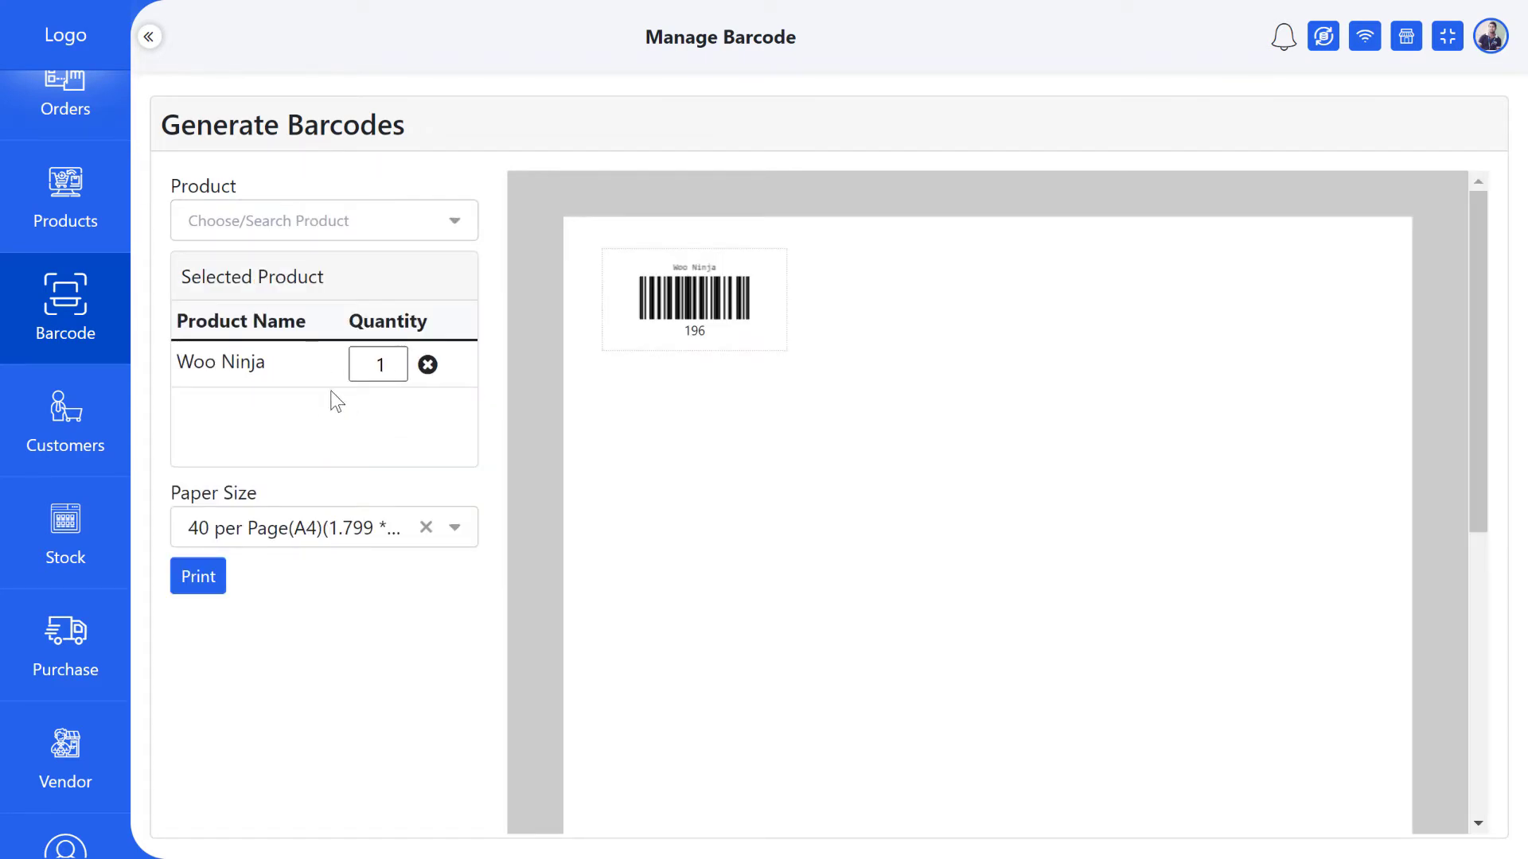
pyautogui.moveTo(627, 308)
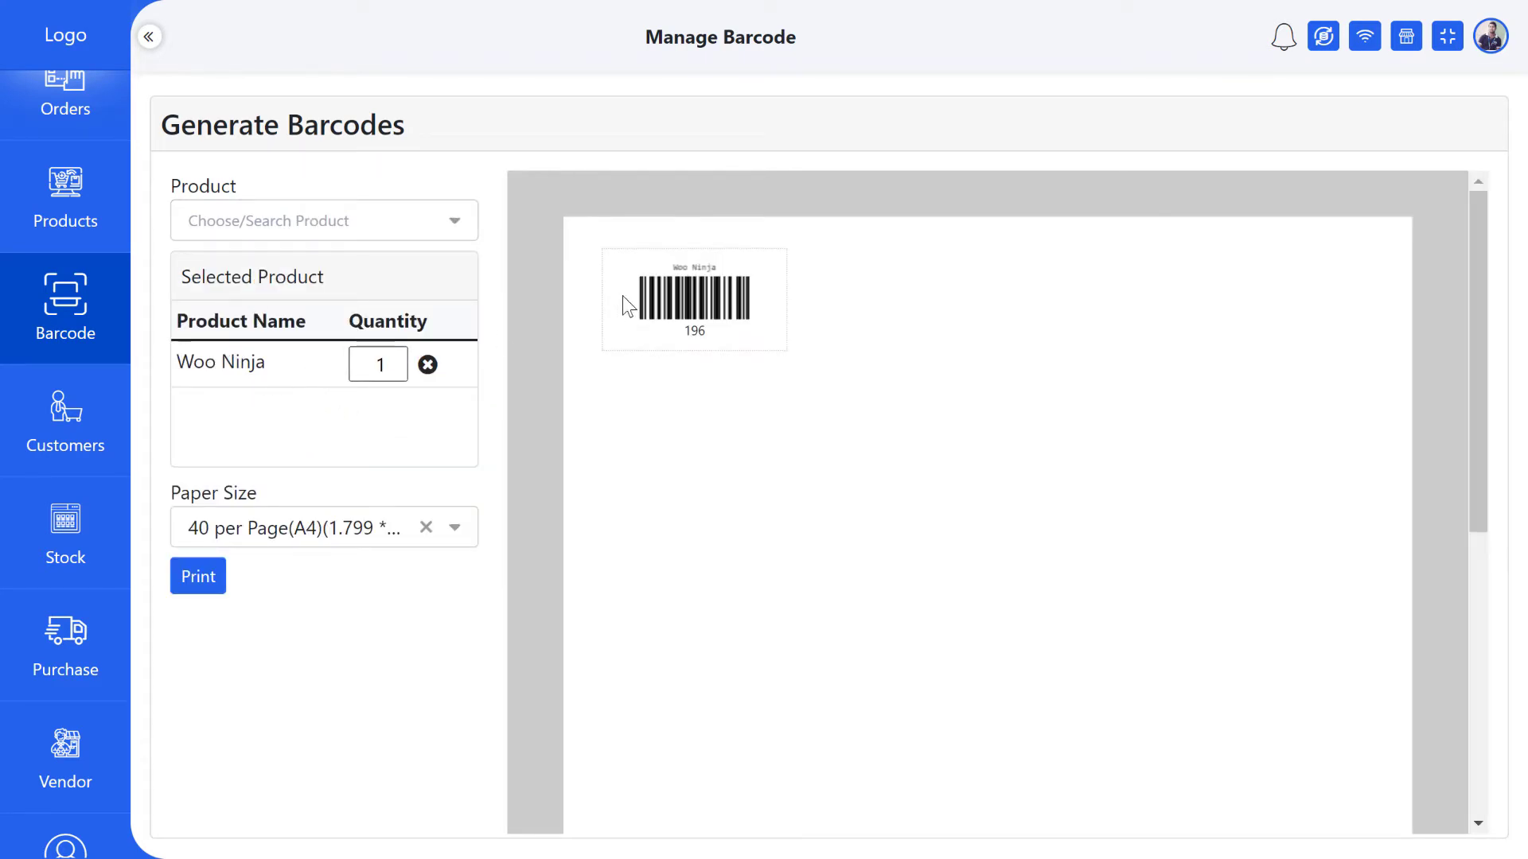
pyautogui.click(378, 364)
pyautogui.write('5')
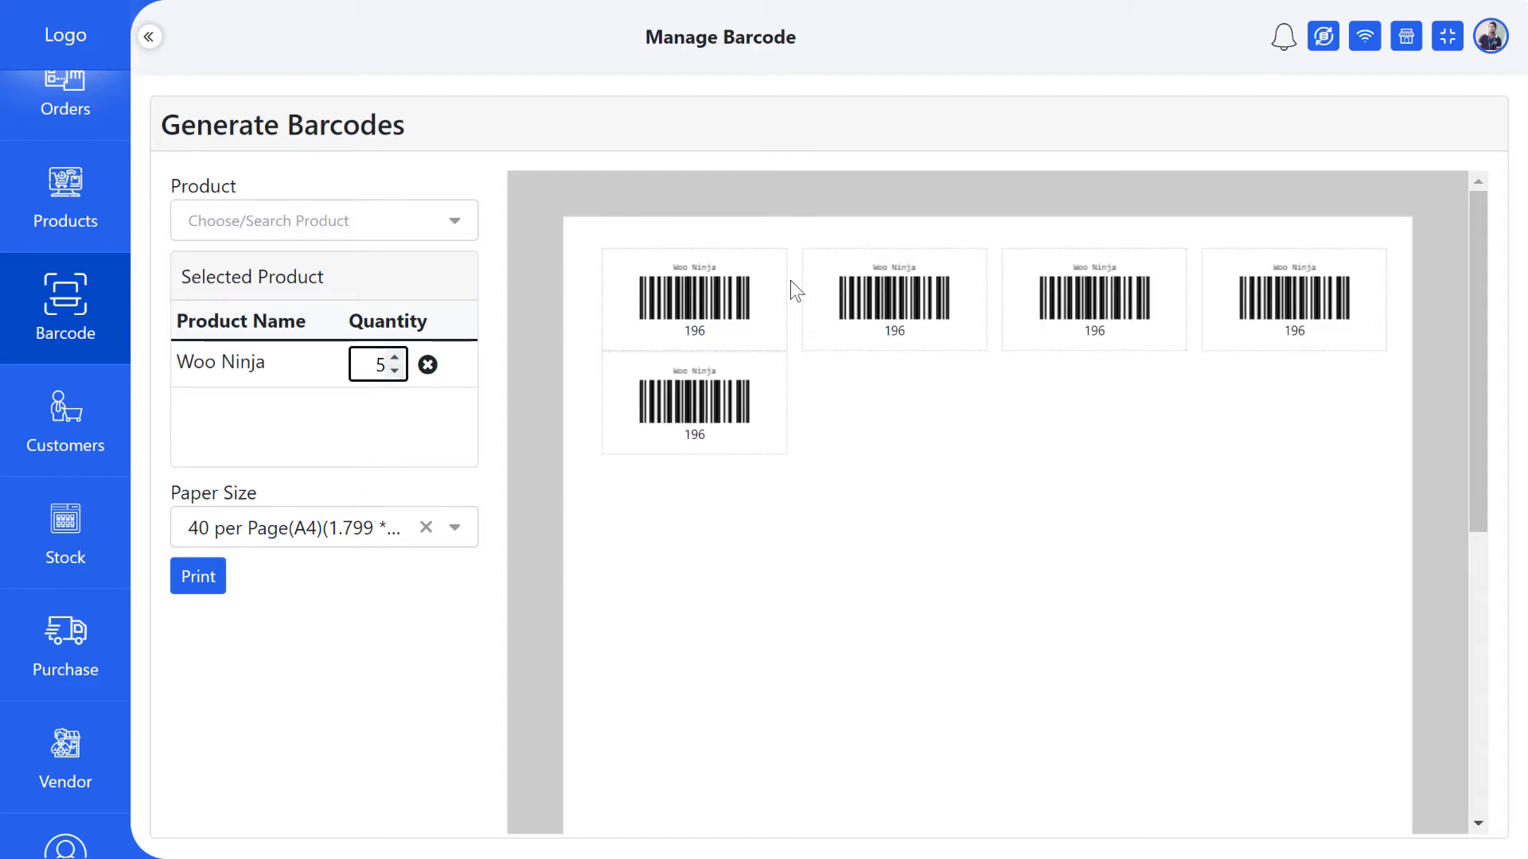
pyautogui.moveTo(752, 452)
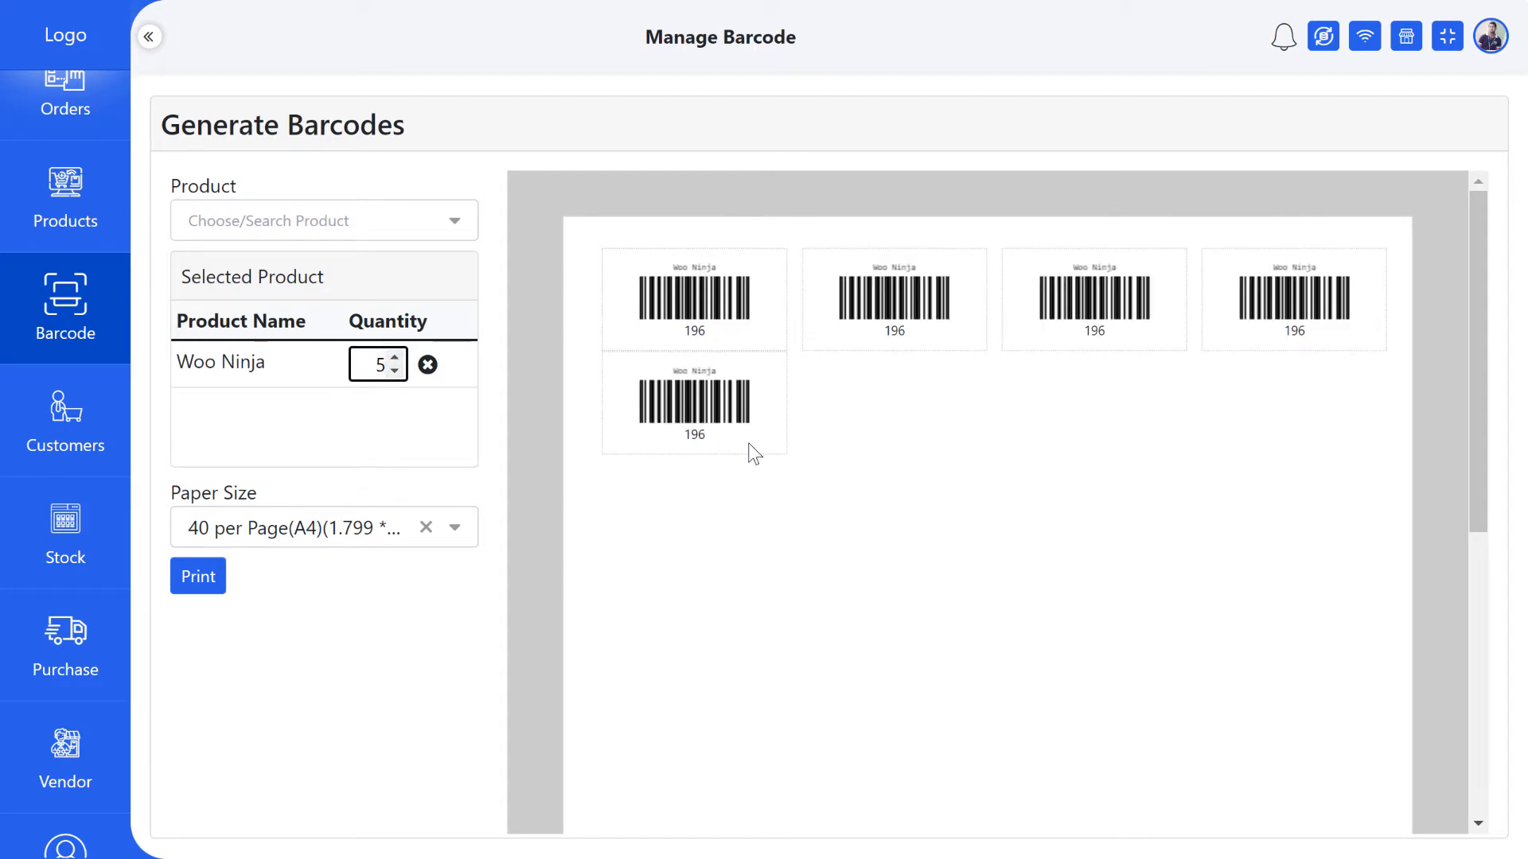
# Search 'cap' and add Cap to the barcode sheet
pyautogui.write('c')
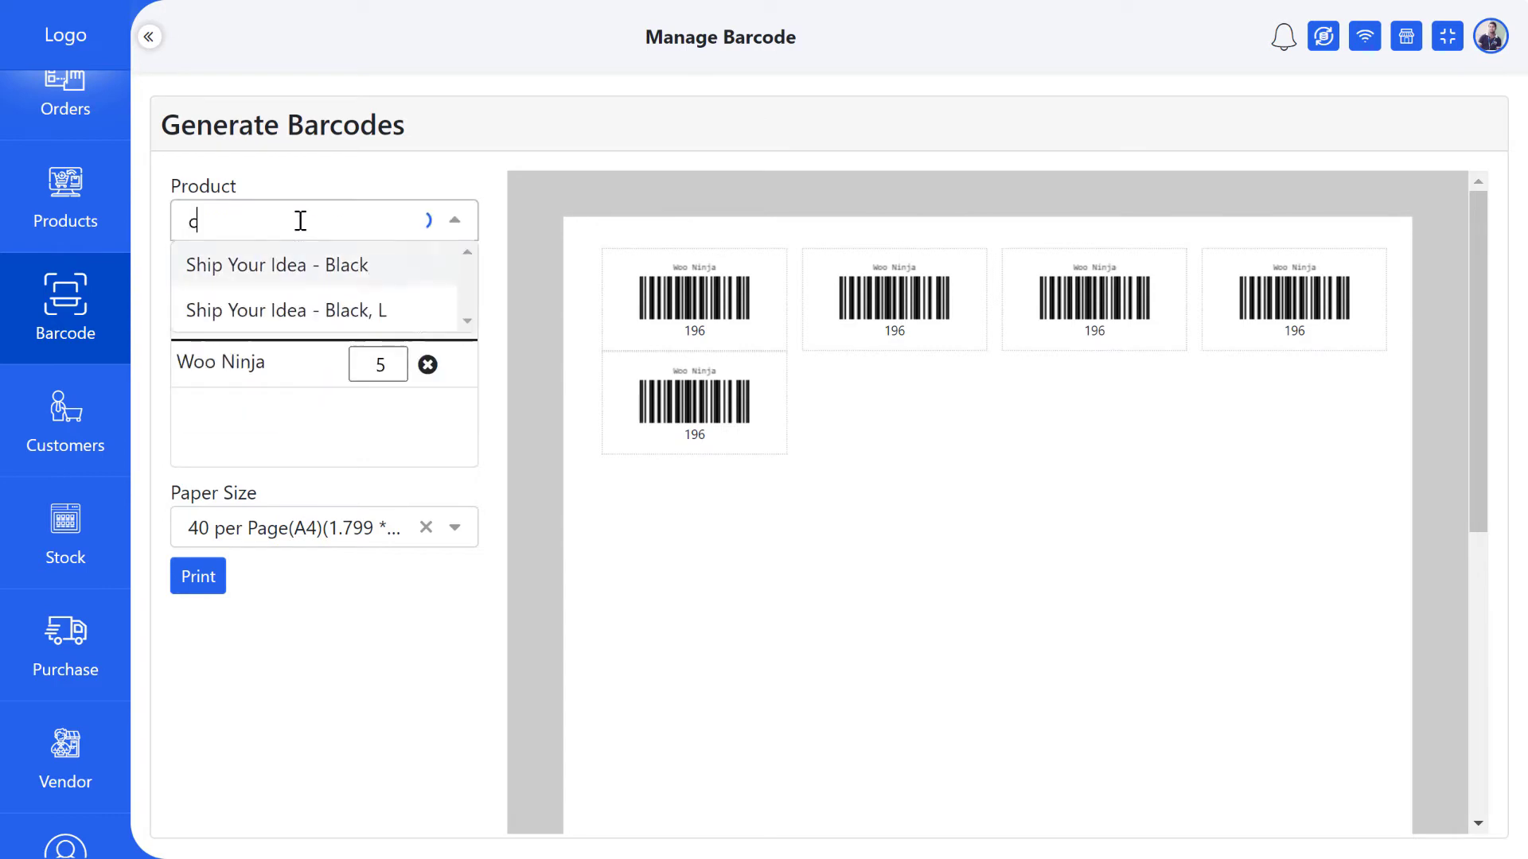
pyautogui.write('ap')
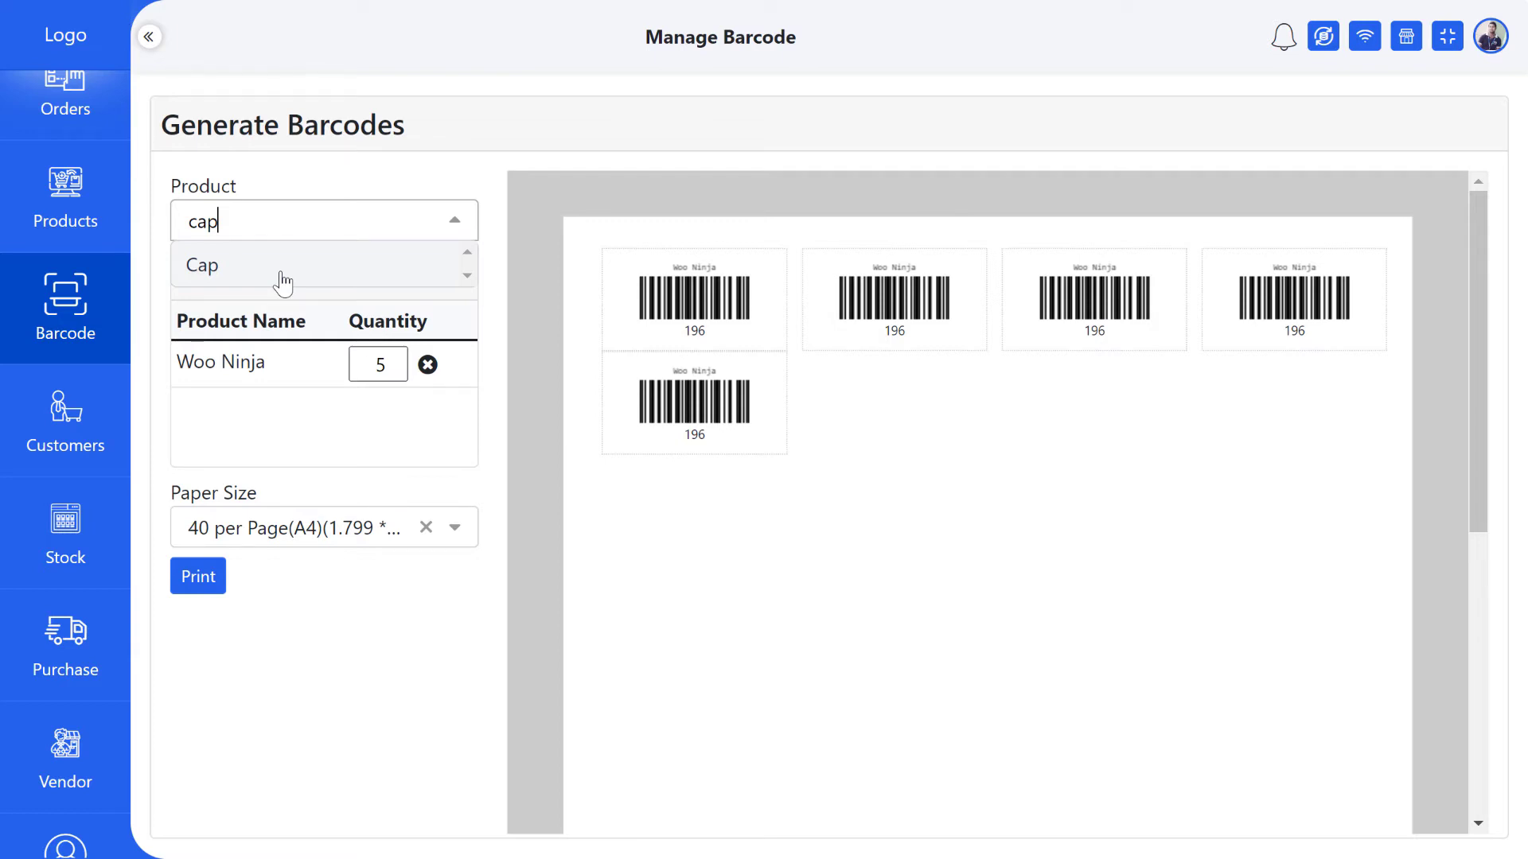
pyautogui.click(201, 265)
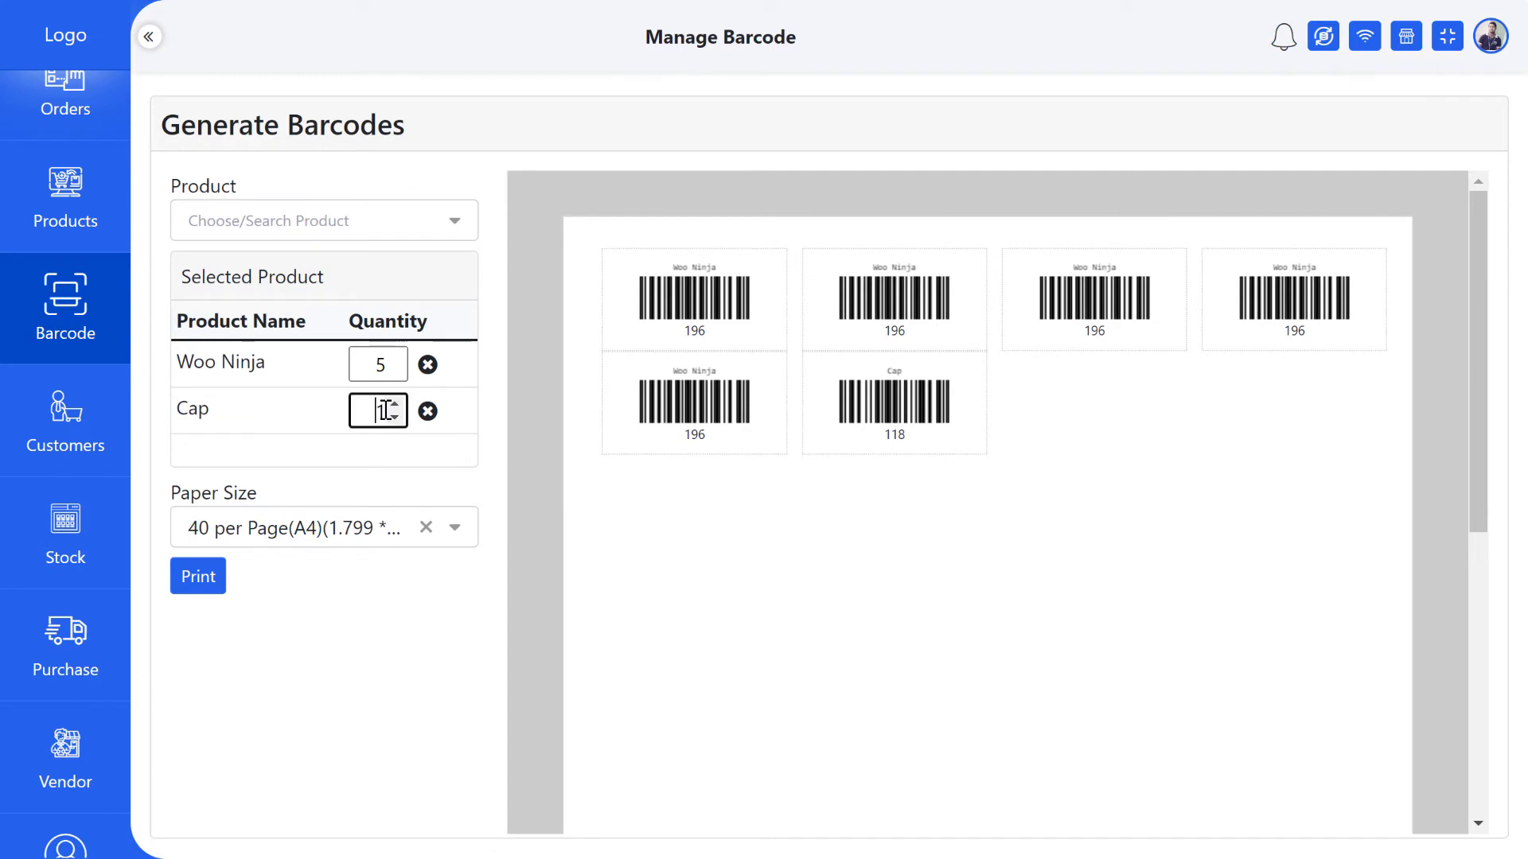
# Search and add Polo and Hoodie - Blue, Yes, then reach the paper size choices
pyautogui.click(321, 220)
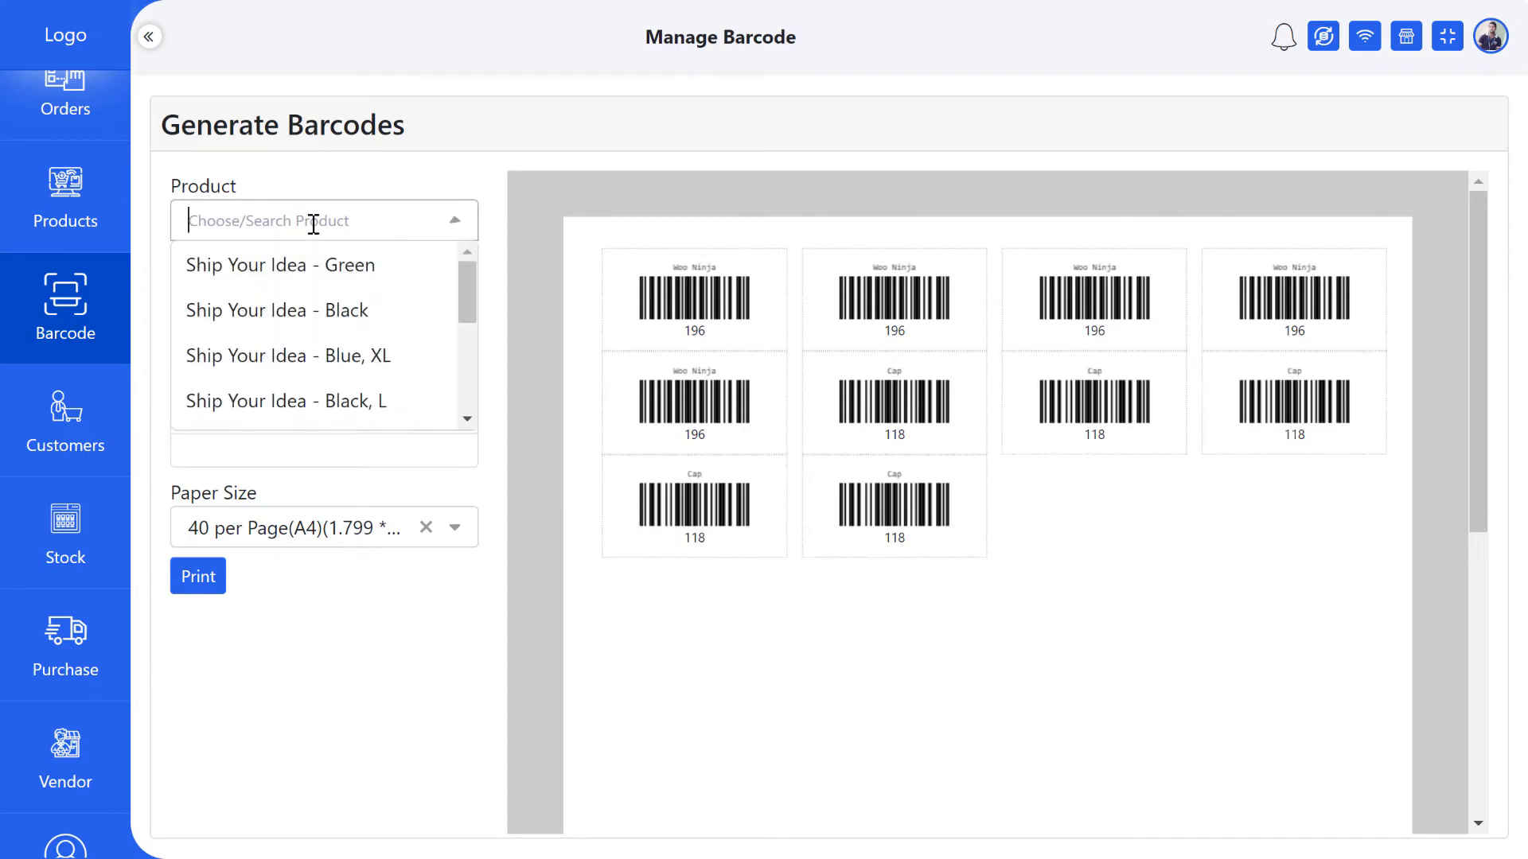
pyautogui.write('polo')
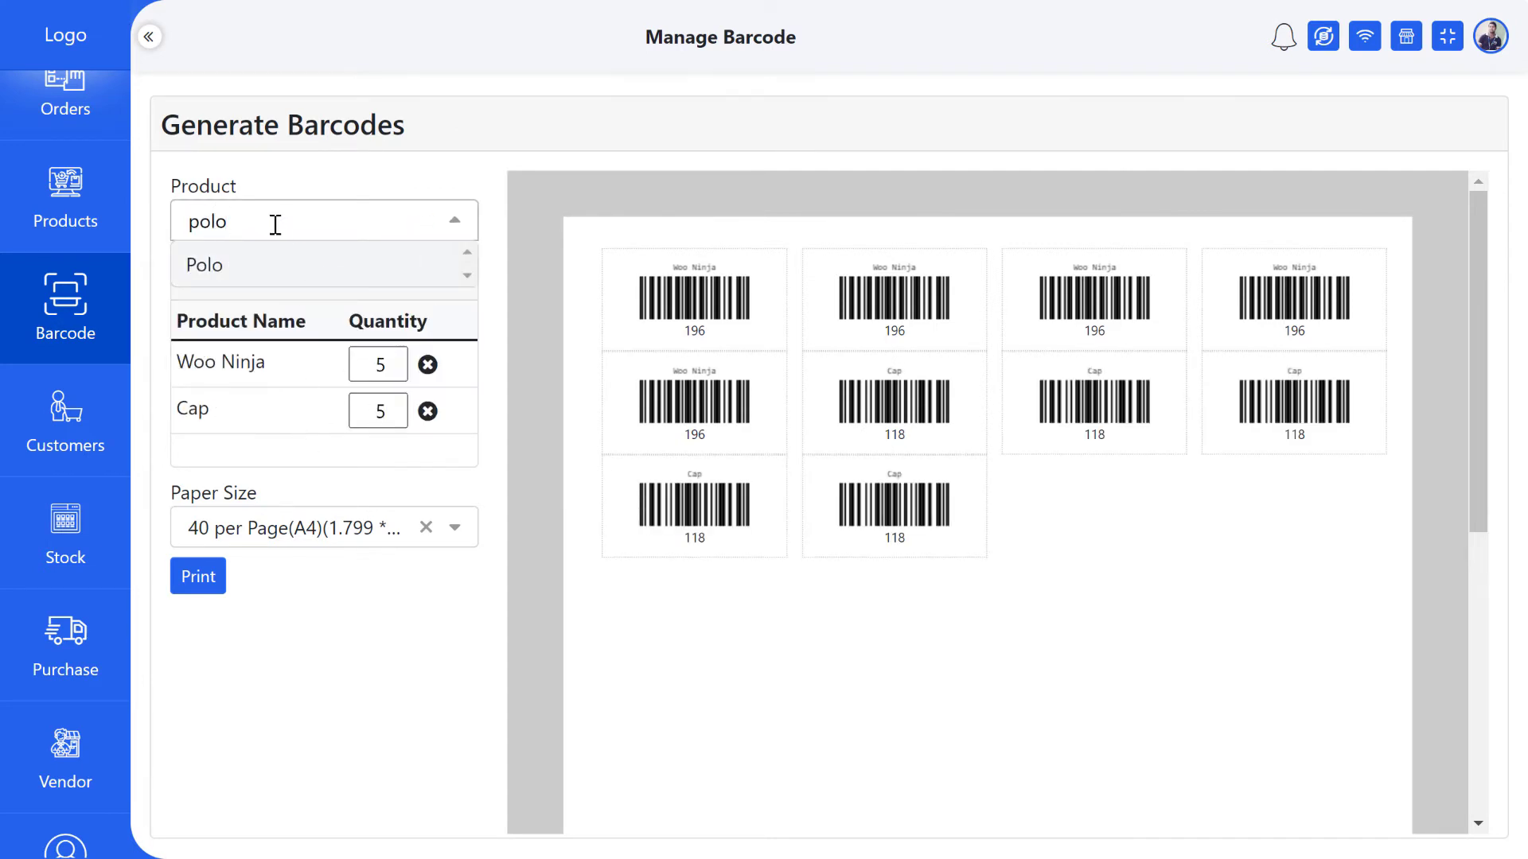
pyautogui.write('hood')
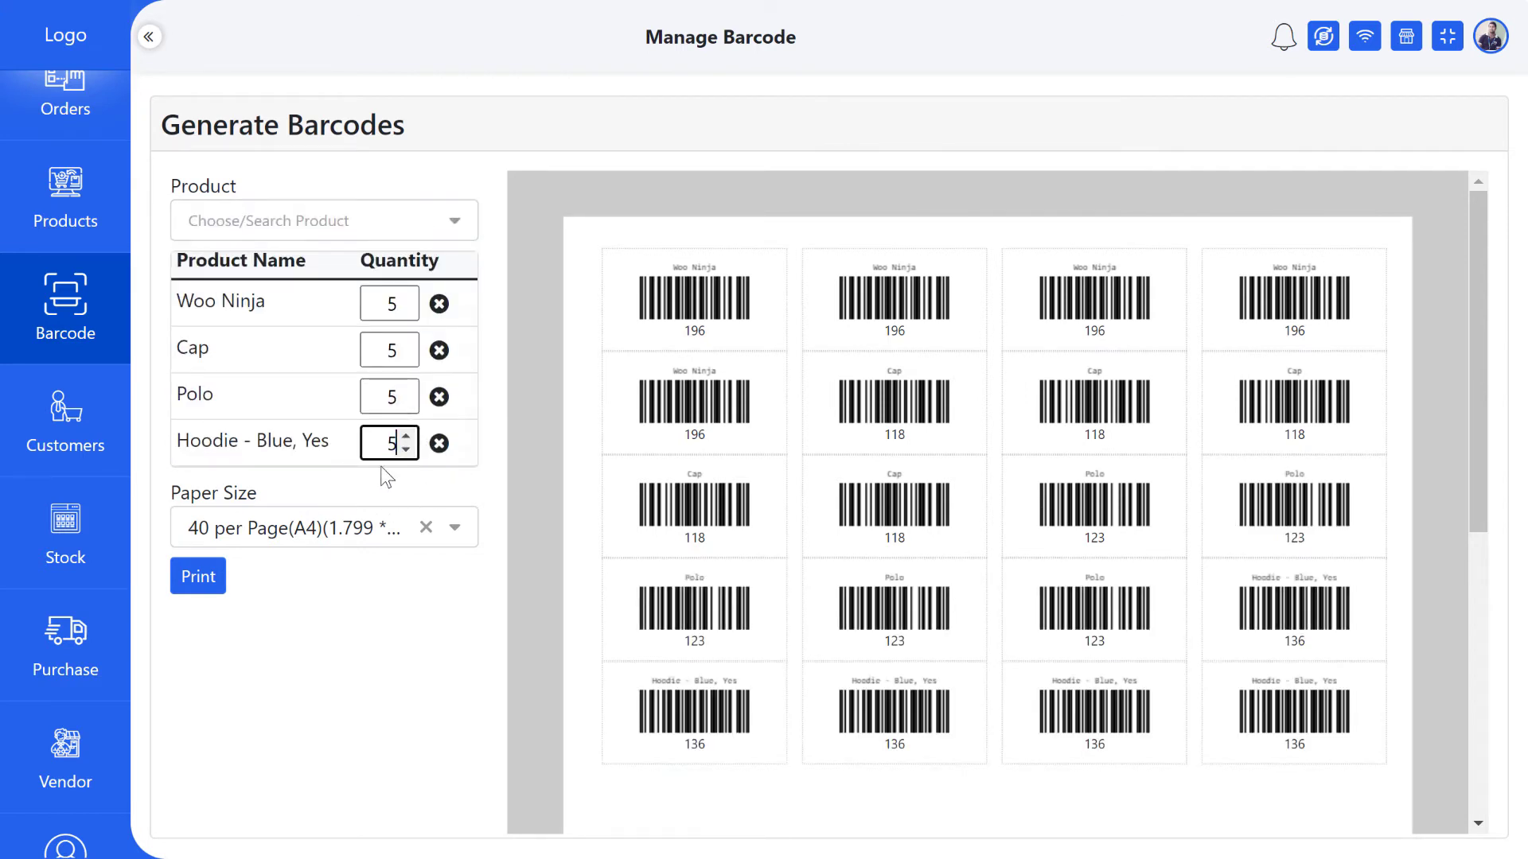
pyautogui.click(323, 526)
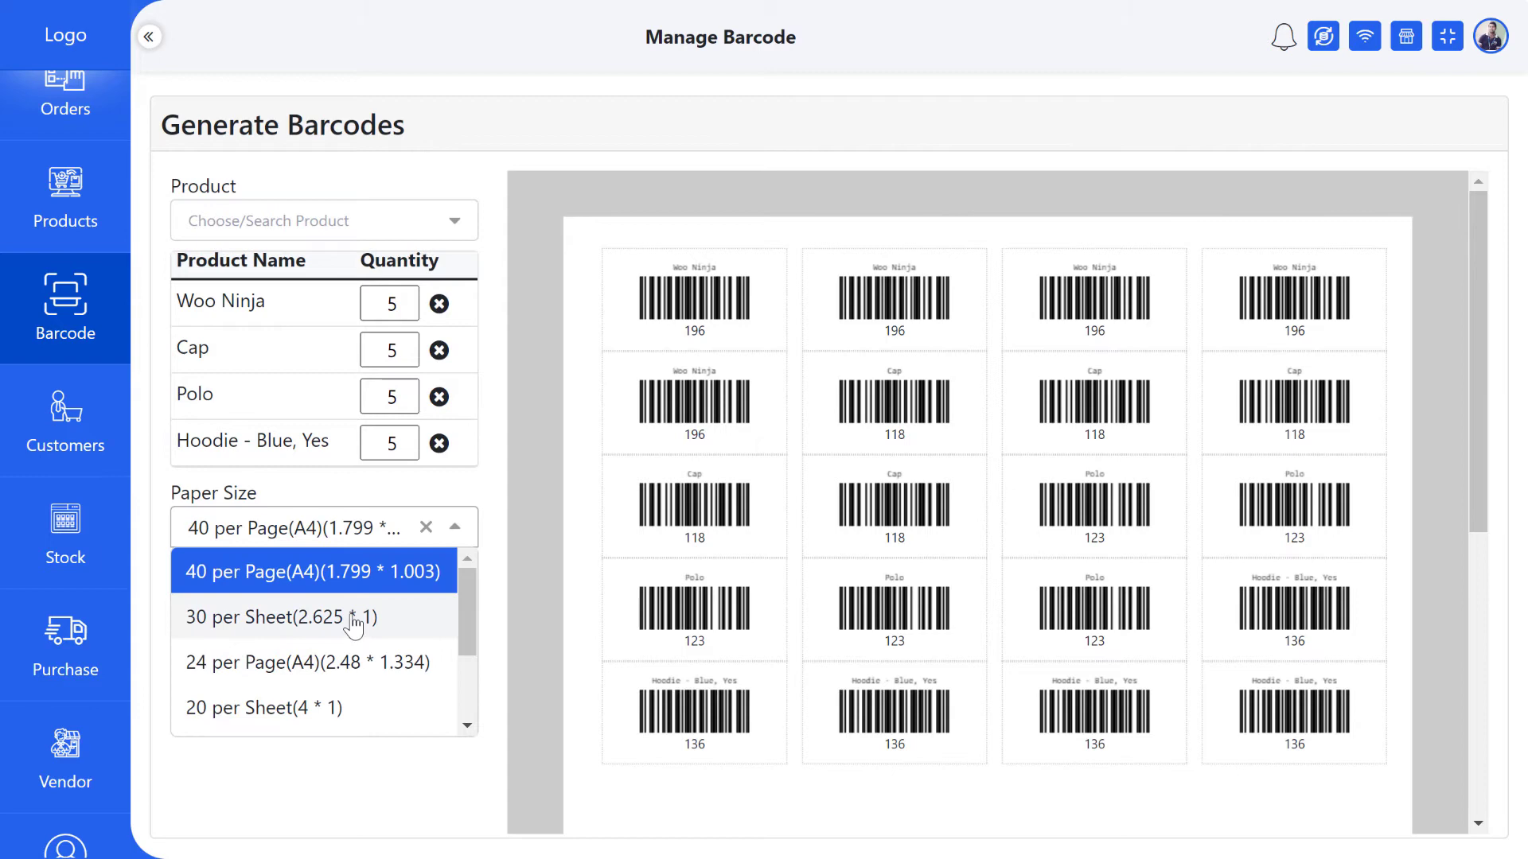
pyautogui.click(308, 663)
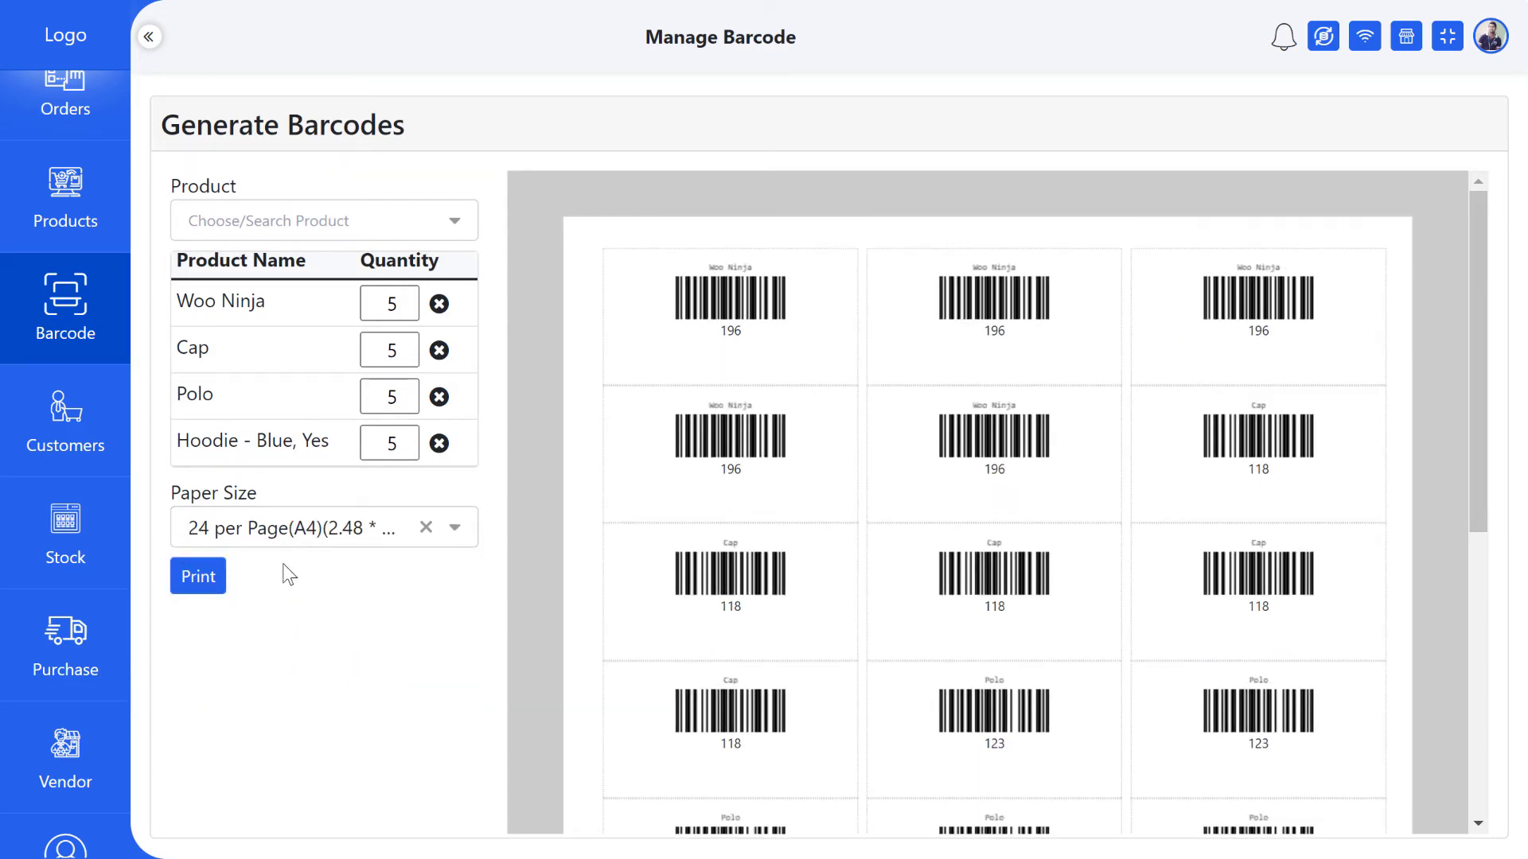
pyautogui.click(326, 527)
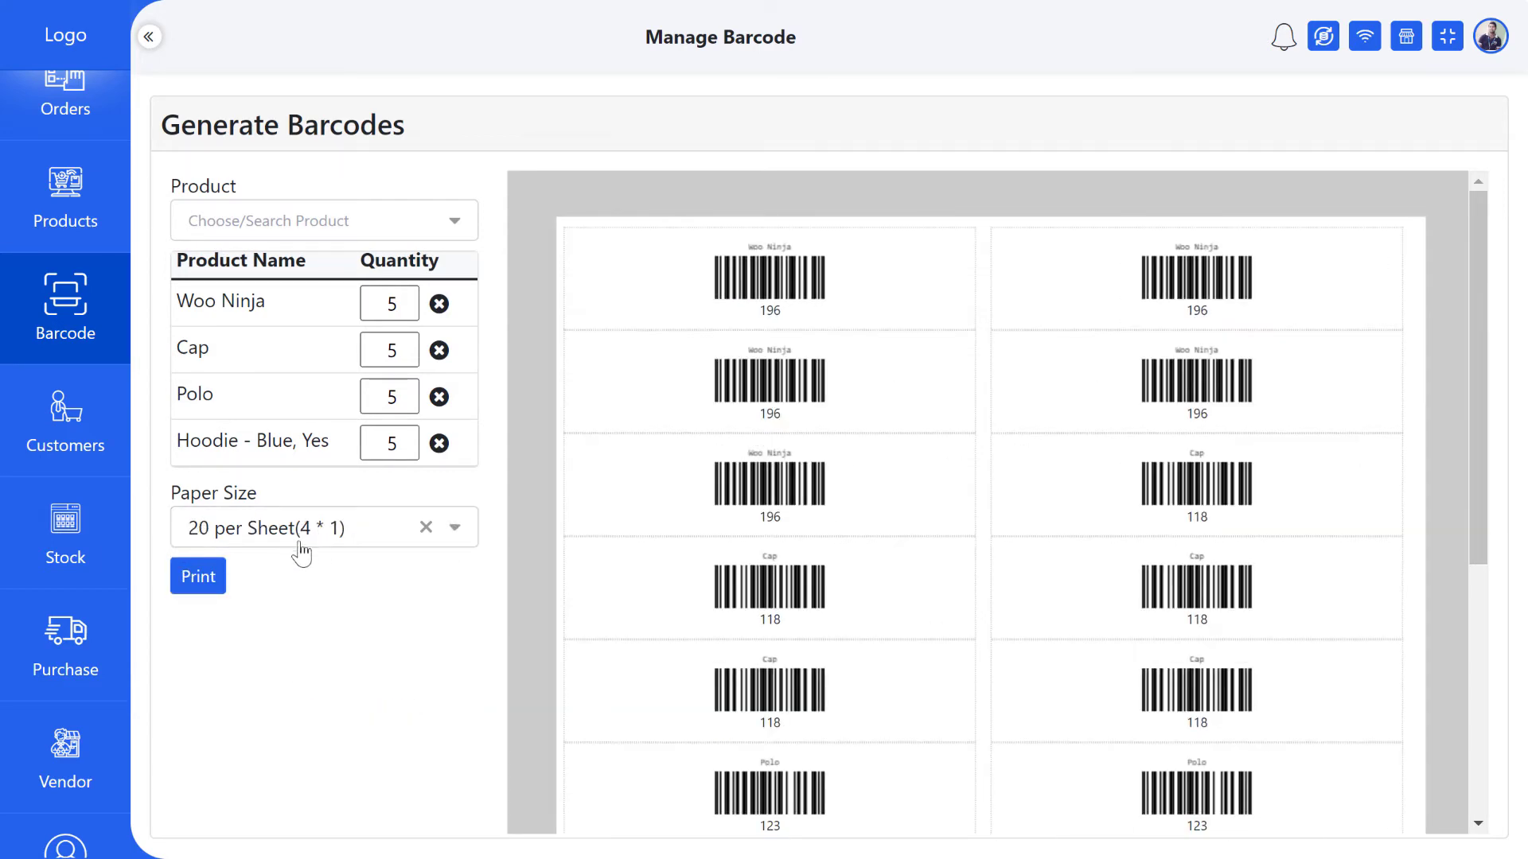
pyautogui.click(324, 527)
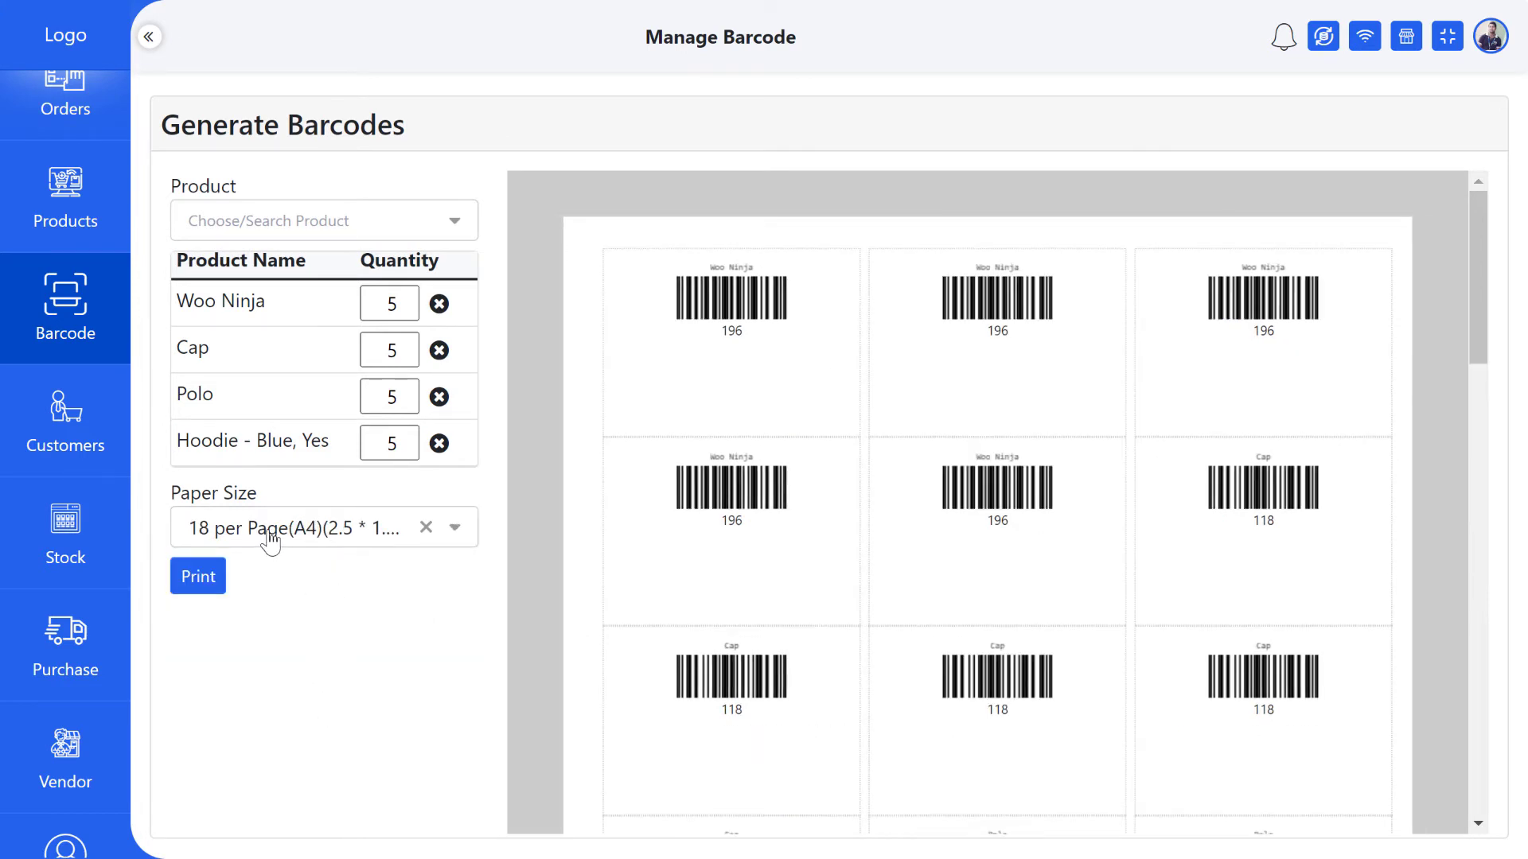
pyautogui.click(282, 527)
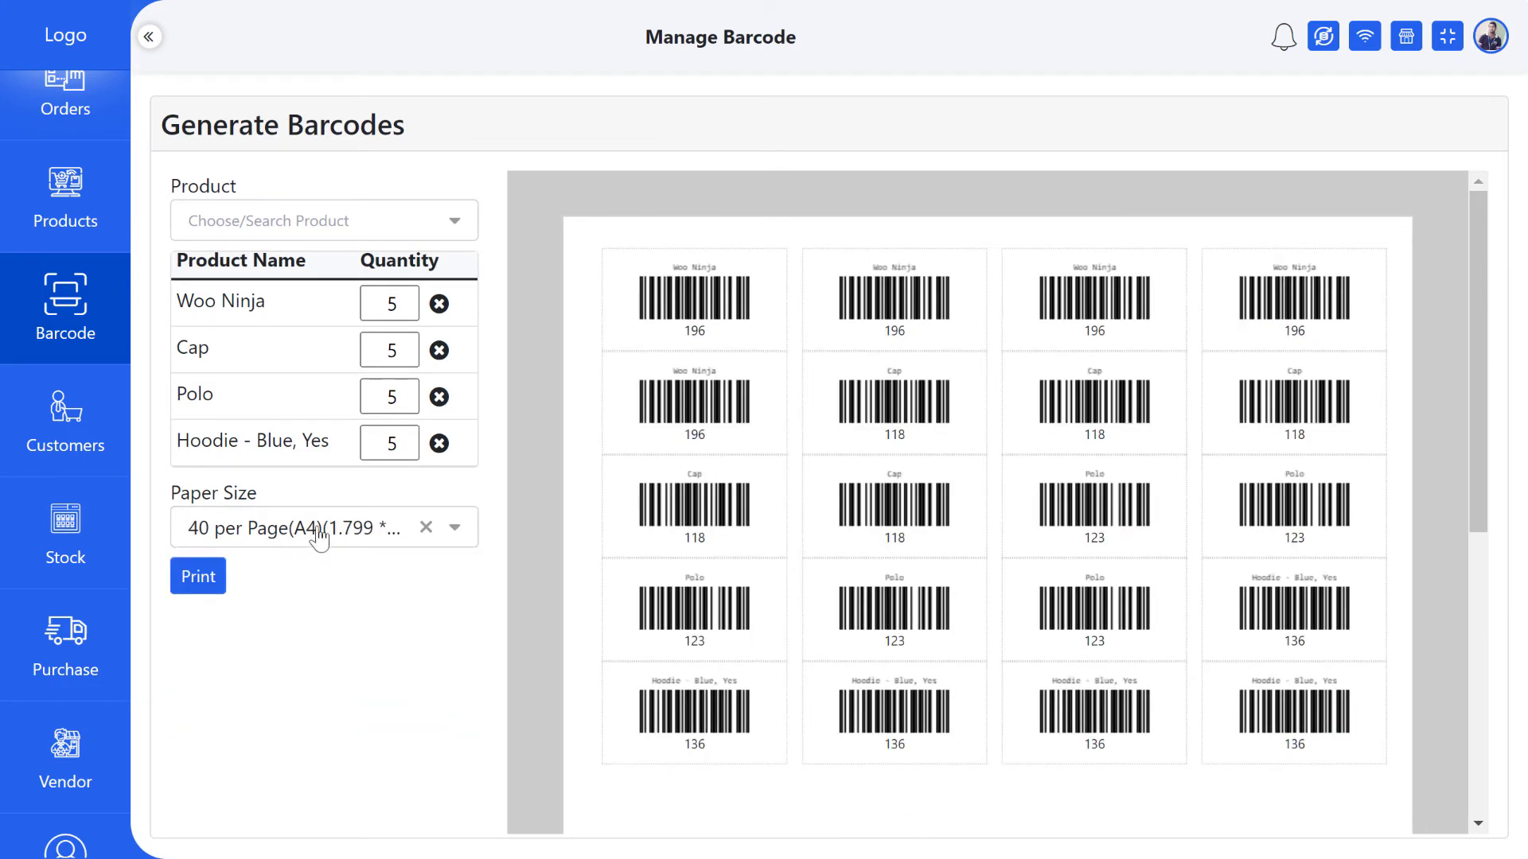
pyautogui.click(197, 576)
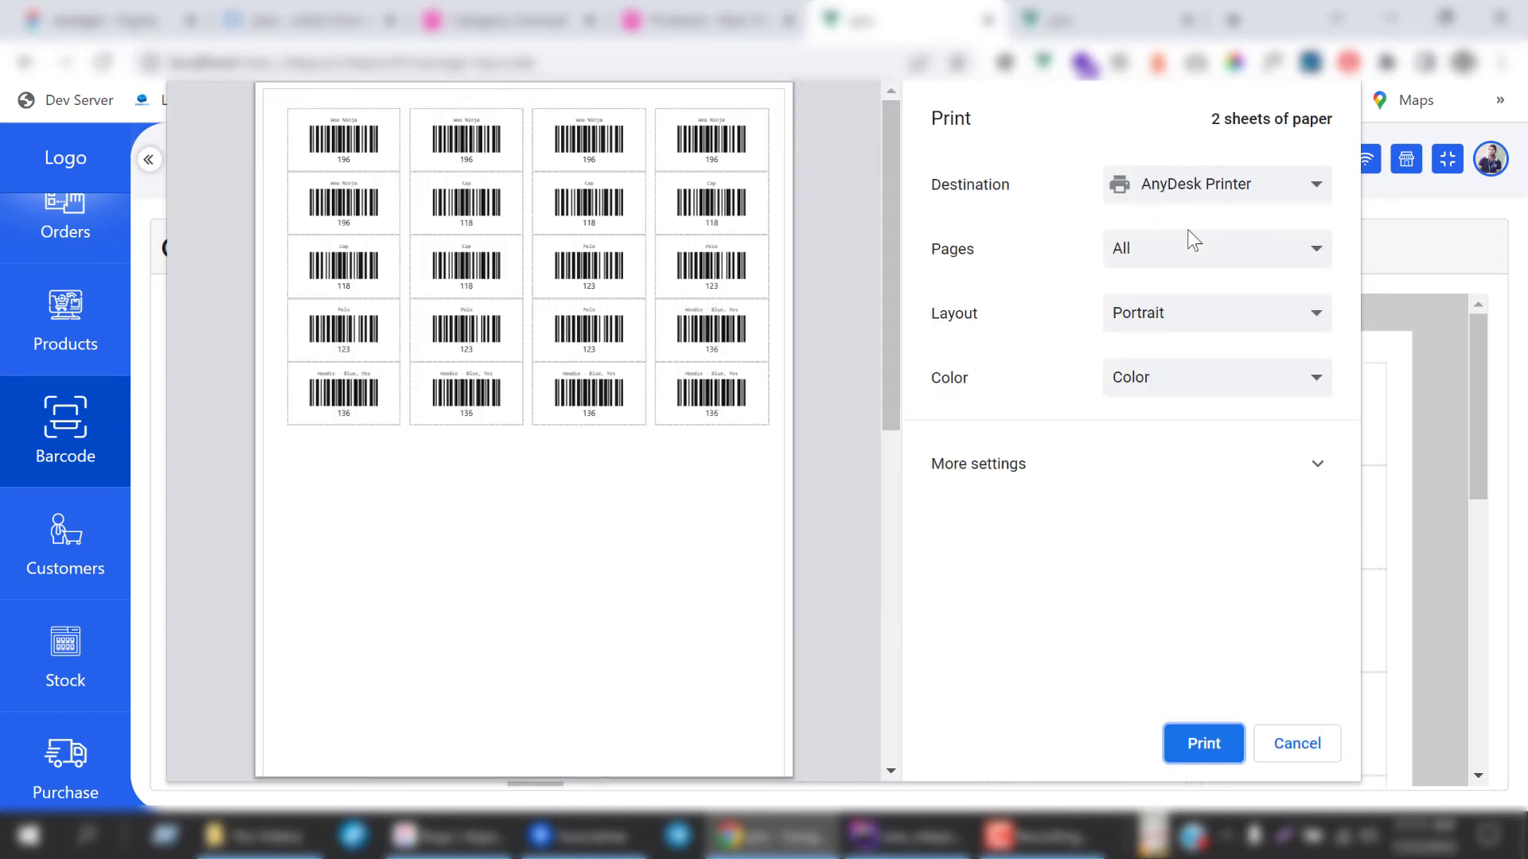
# Send the A4 40-per-page barcode sheet to the printer from the Chrome print dialog
pyautogui.click(1296, 743)
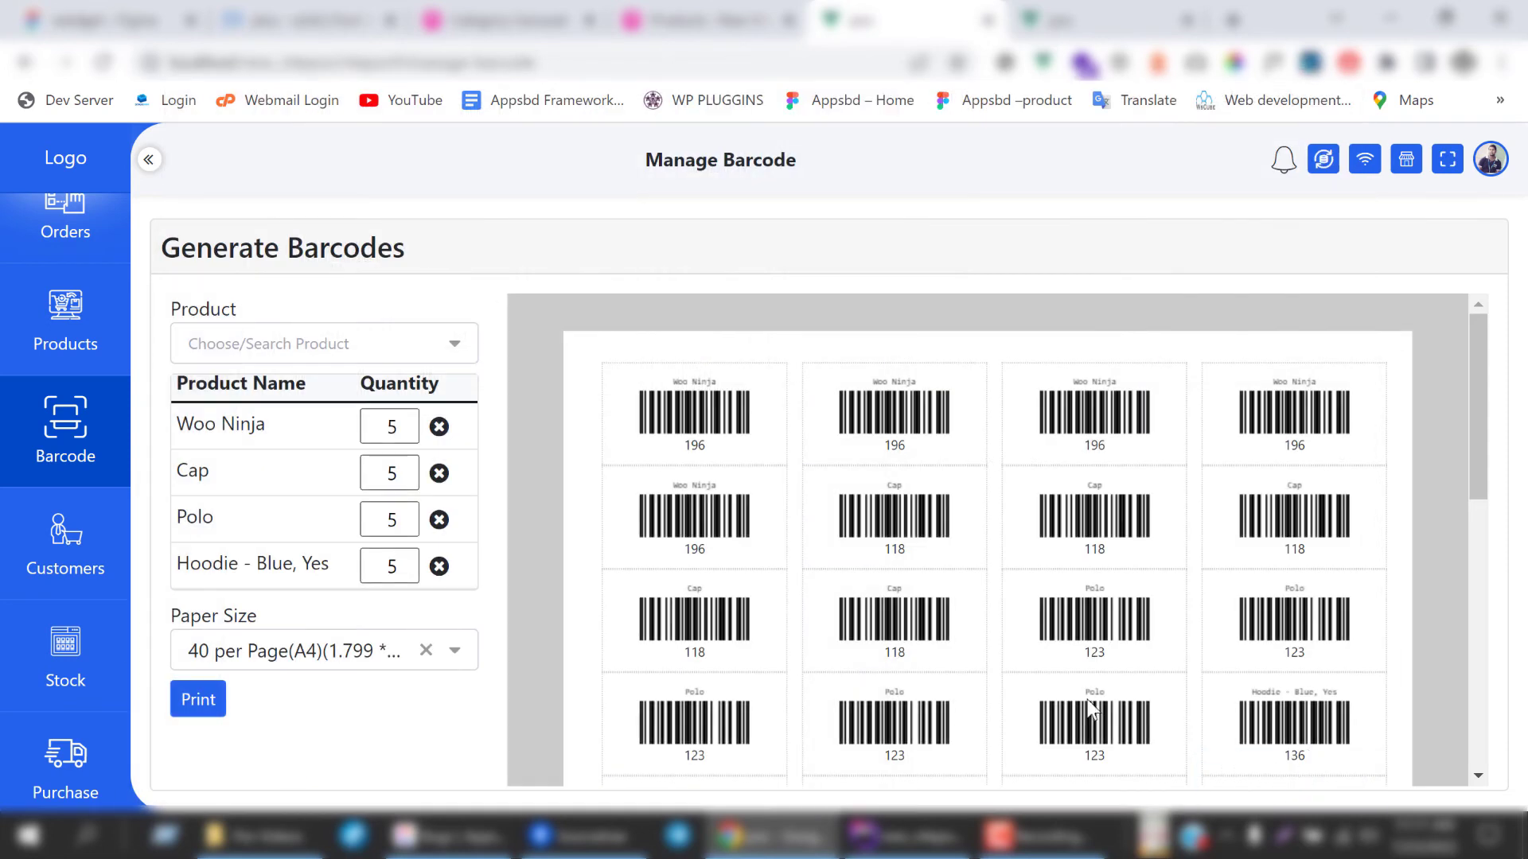
pyautogui.moveTo(686, 507)
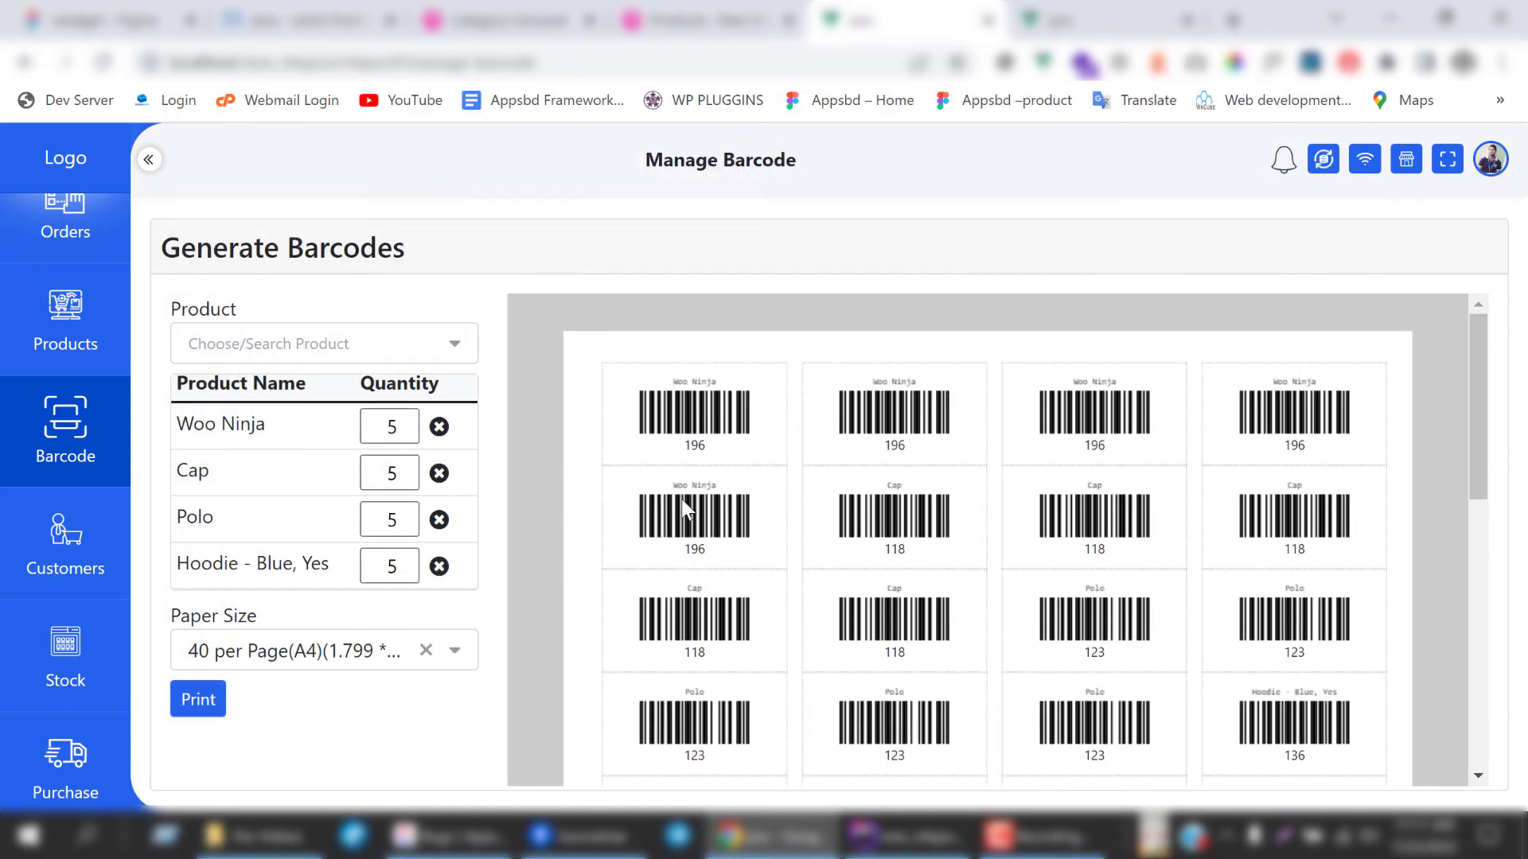